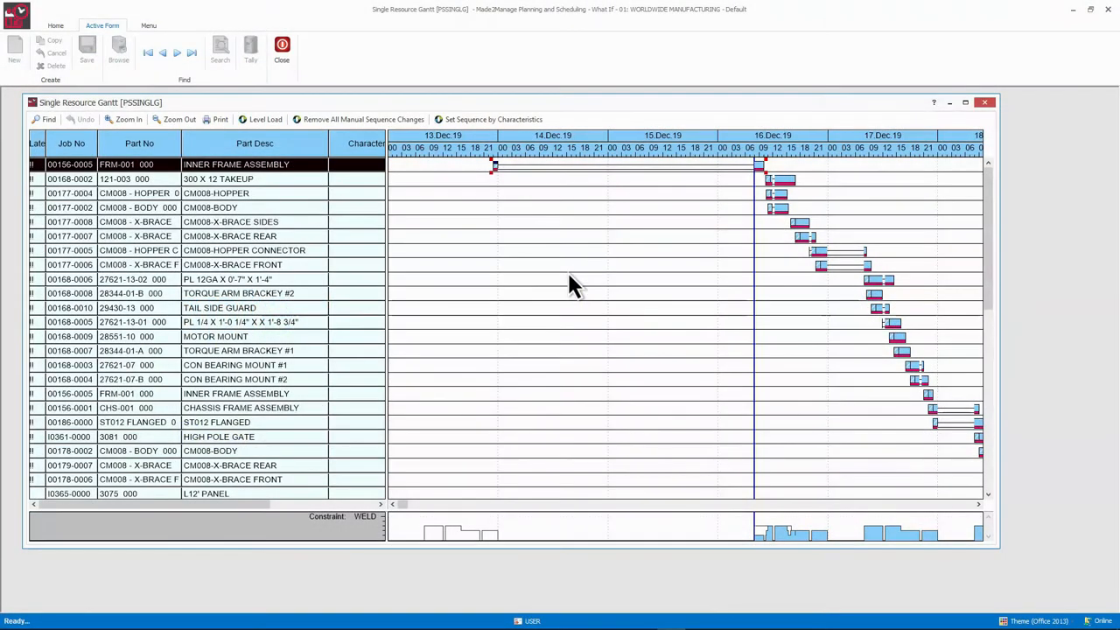
pyautogui.moveTo(226, 144)
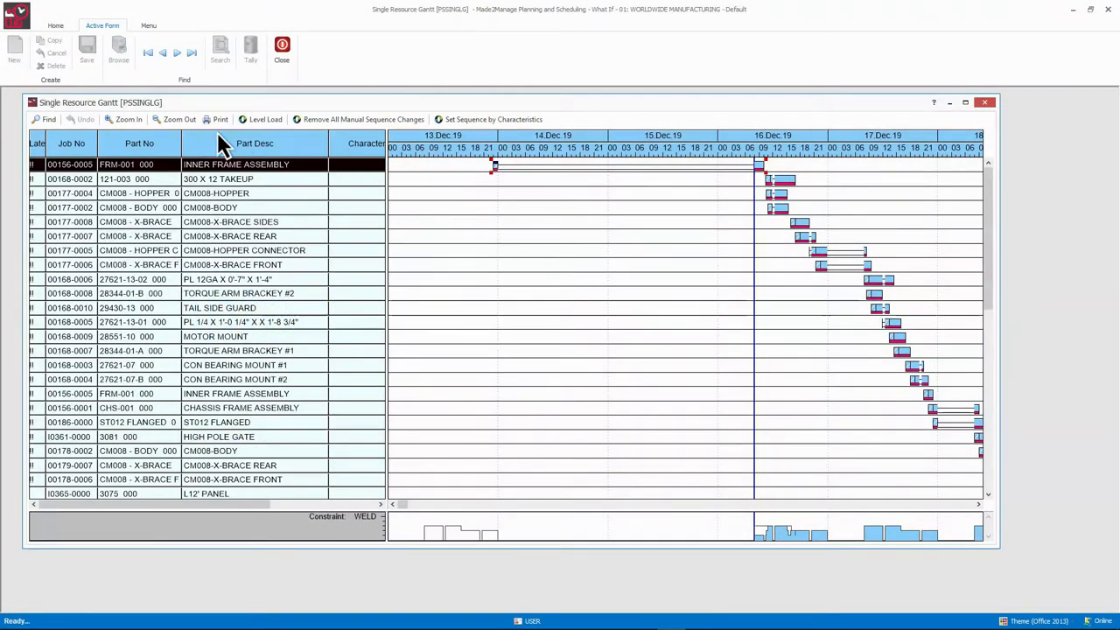
pyautogui.moveTo(532, 359)
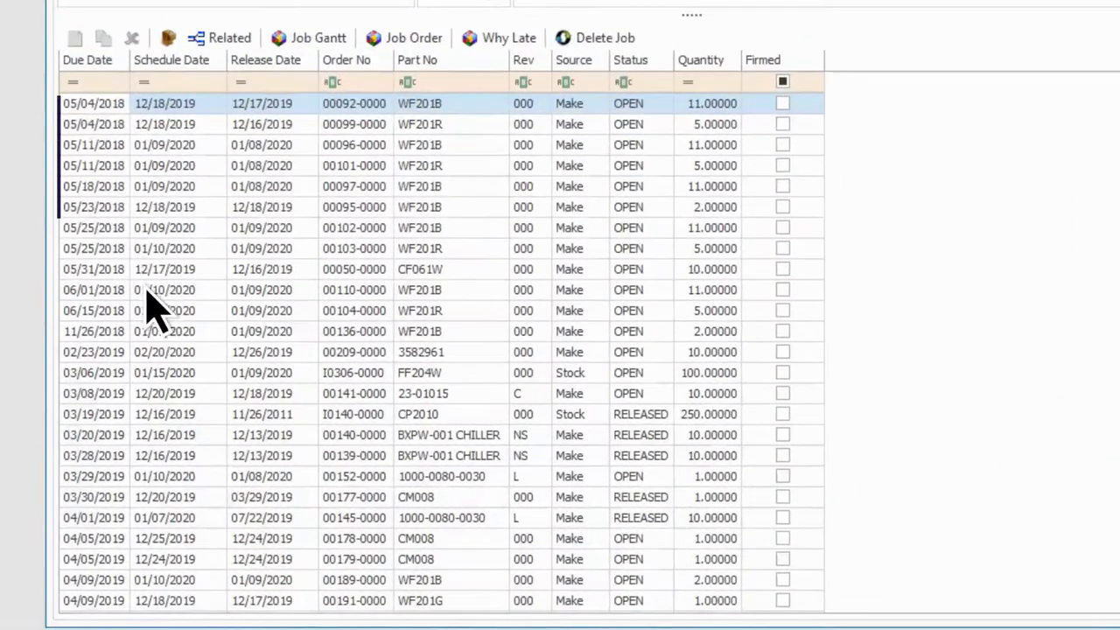
pyautogui.moveTo(429, 525)
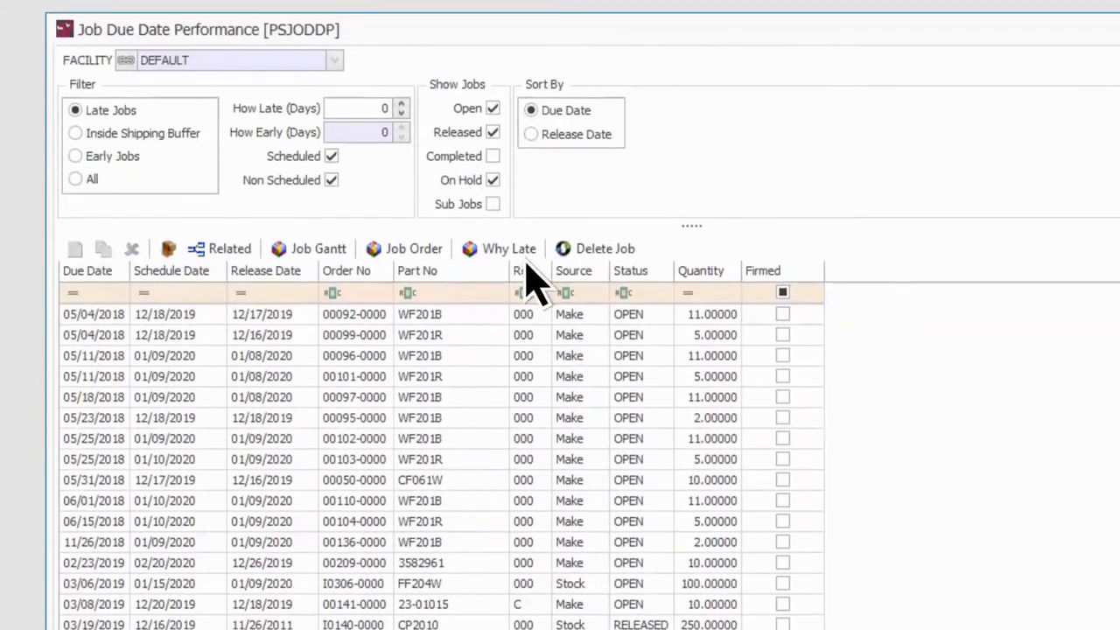
# - Show why the job is late, review the PUNCH overtime calendar variation, and close it
pyautogui.click(509, 248)
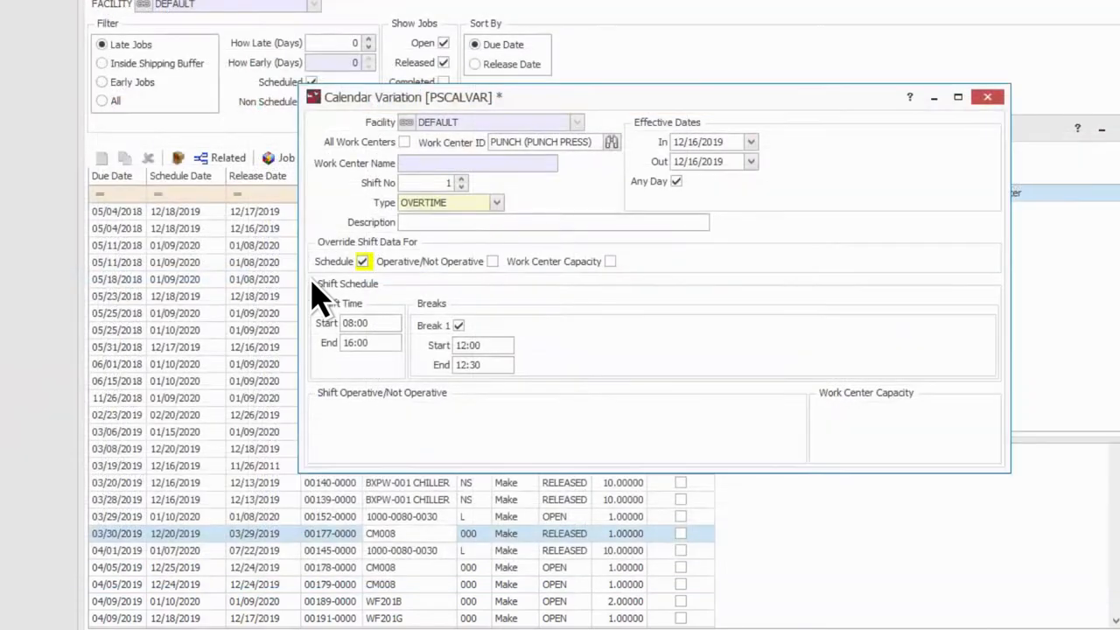
pyautogui.click(987, 97)
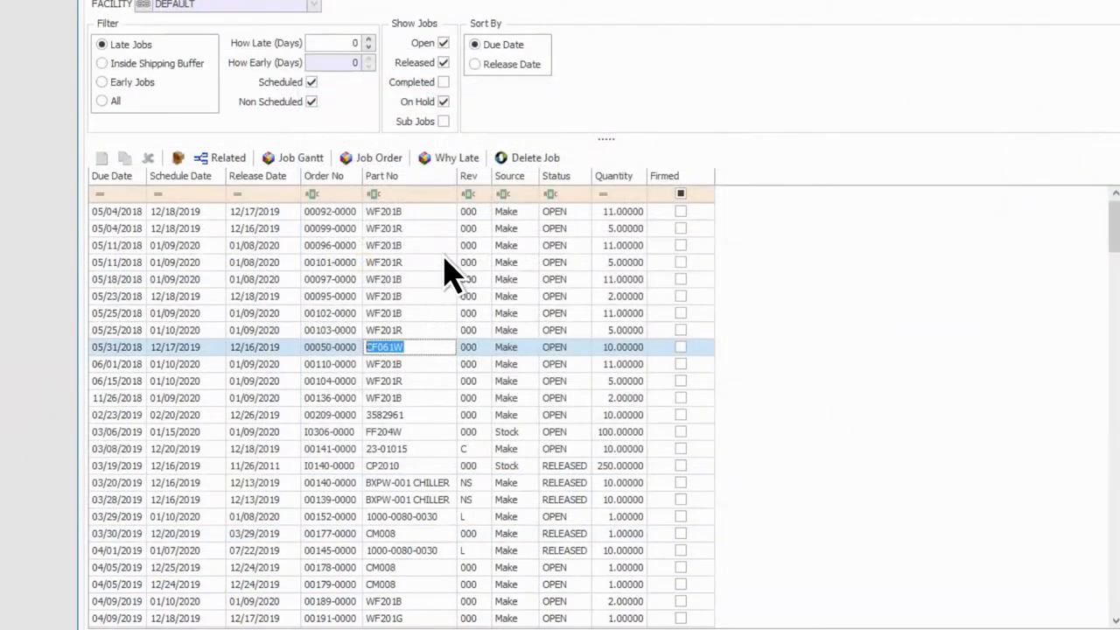
pyautogui.click(456, 157)
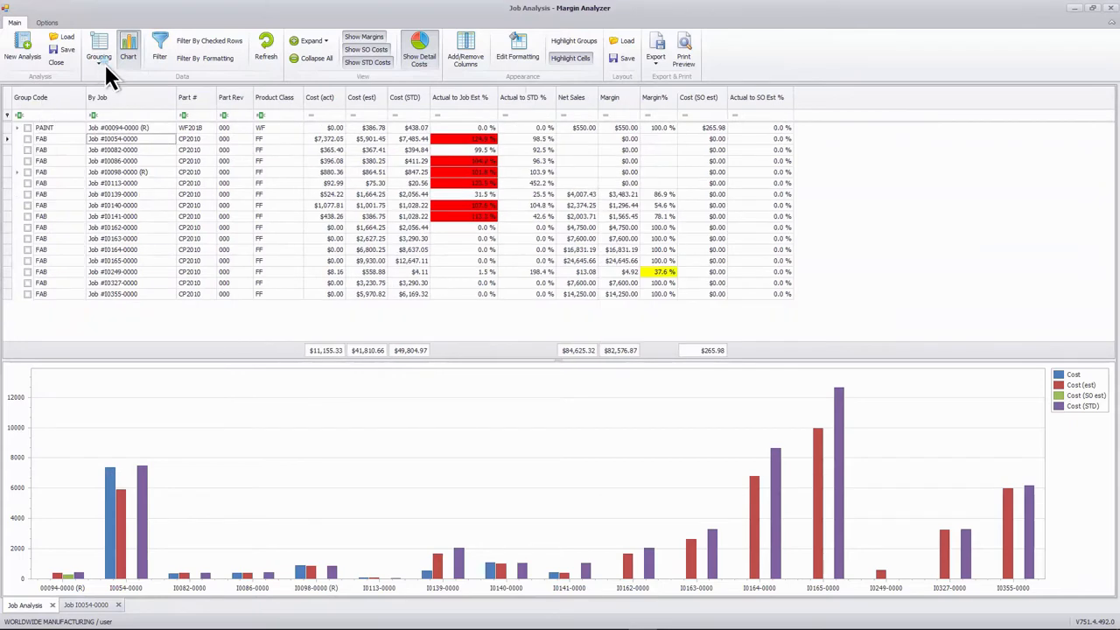
# - Group jobs by Group Code into FAB and PAINT totals and show PDF/Excel export options
pyautogui.click(98, 44)
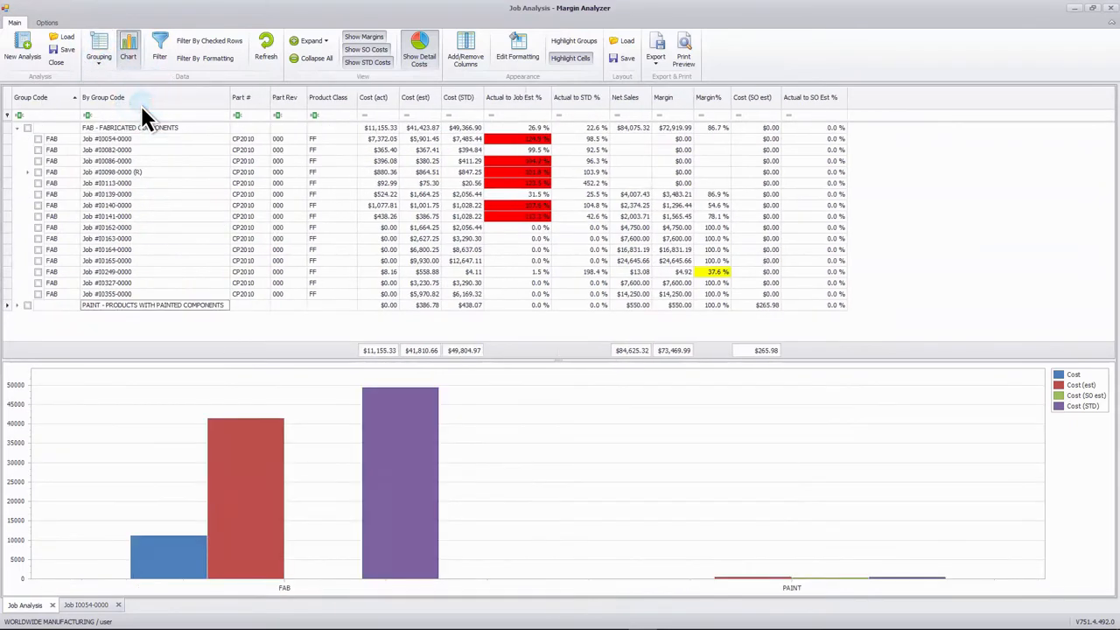
pyautogui.click(656, 48)
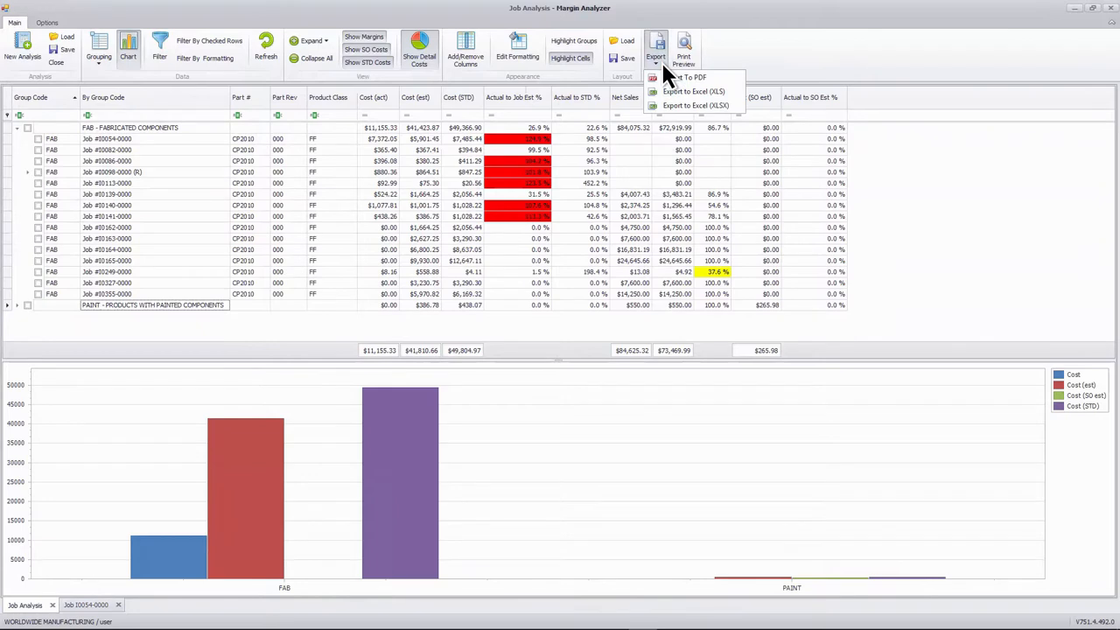